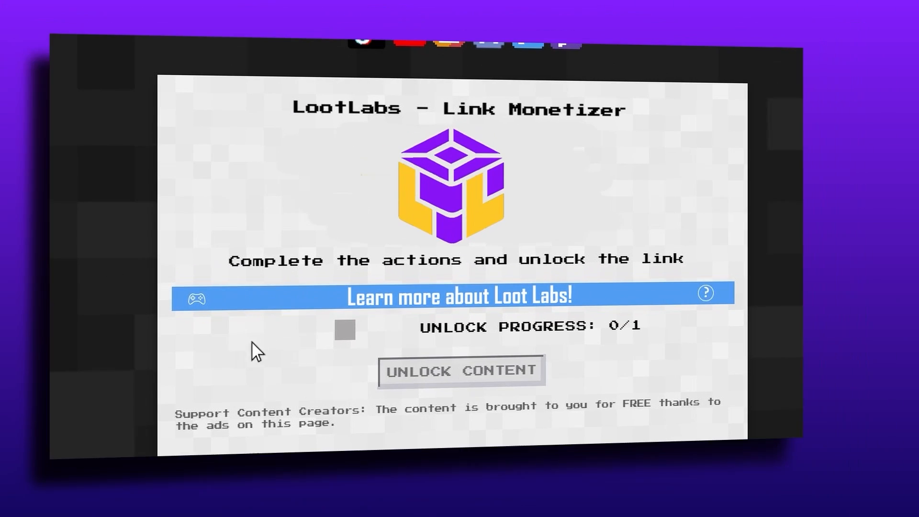
Leave the LootLabs unlock page and return to the Windows desktop
click(460, 296)
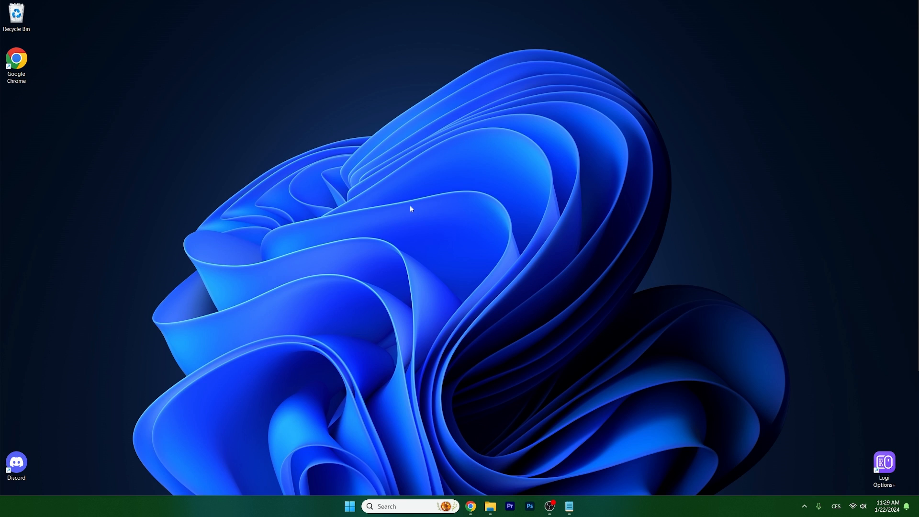
mouse_move(369, 285)
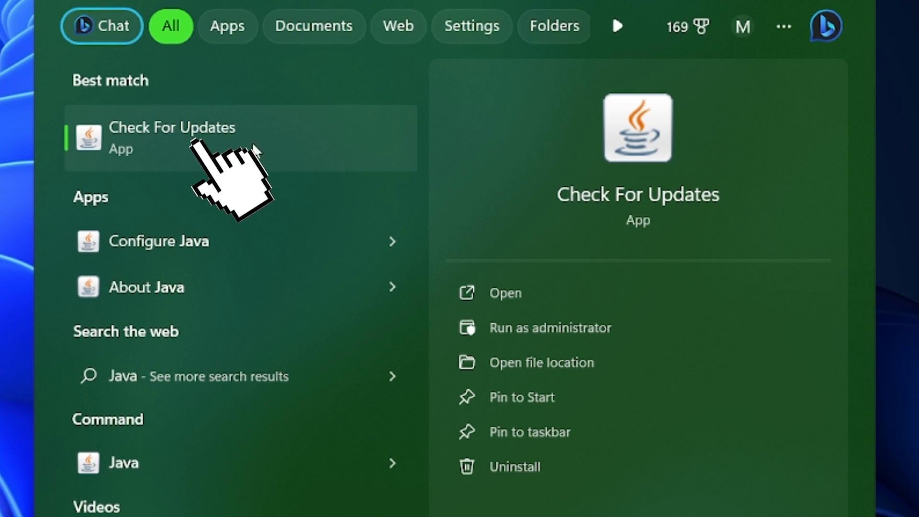
Run Update Now in Java Control Panel and dismiss the already-up-to-date notice
click(172, 136)
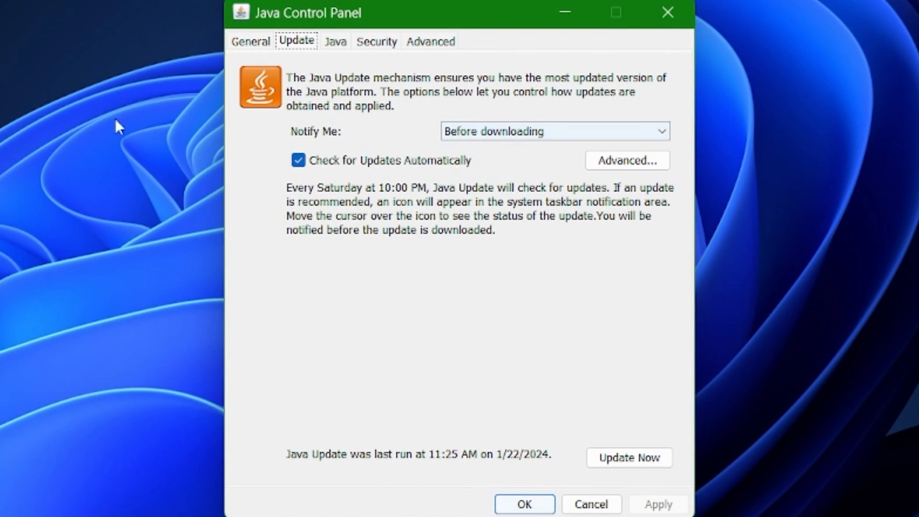
mouse_move(295, 52)
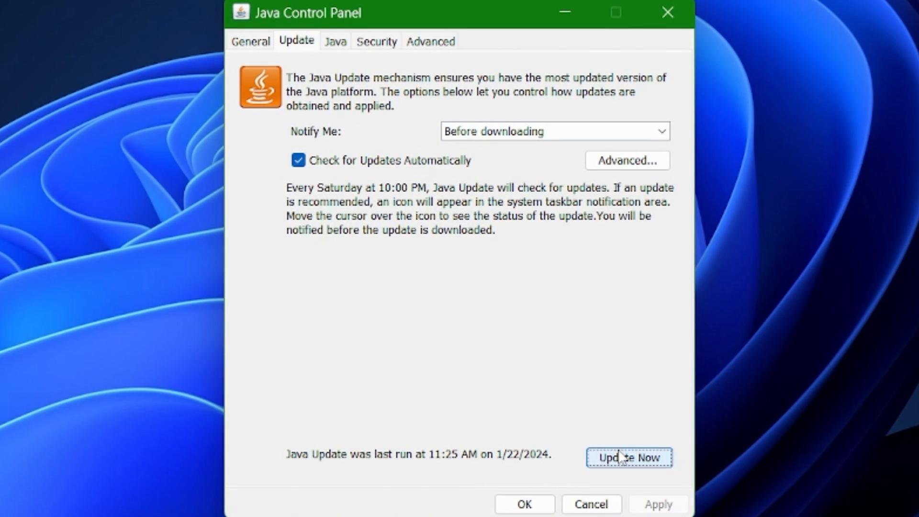
click(630, 458)
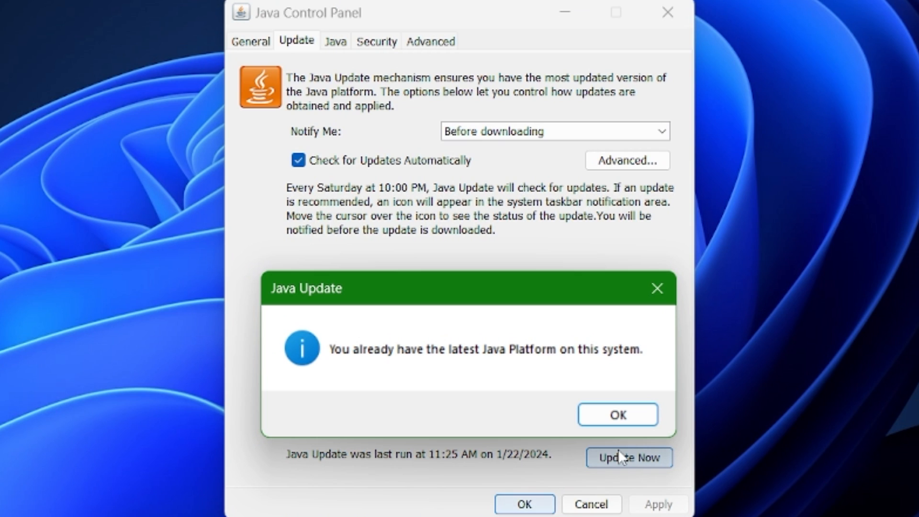
click(619, 415)
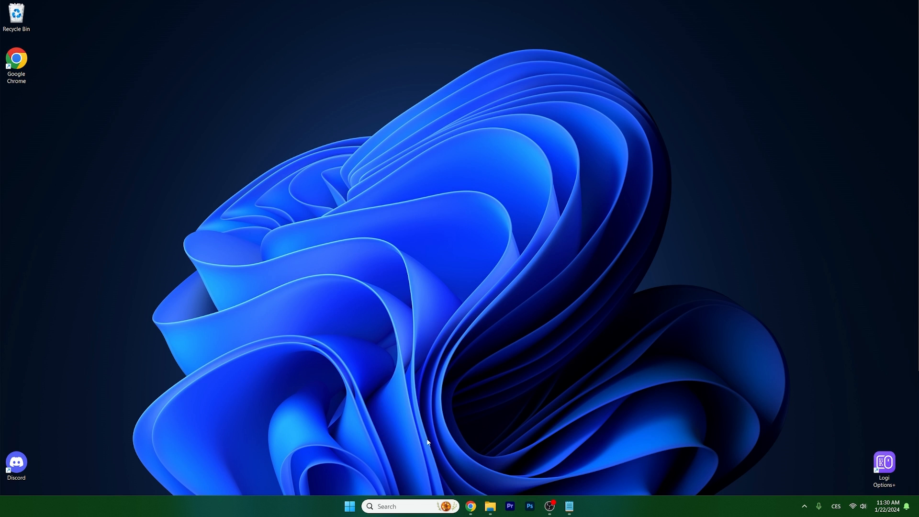
Launch the Microsoft Store app from the taskbar
click(411, 506)
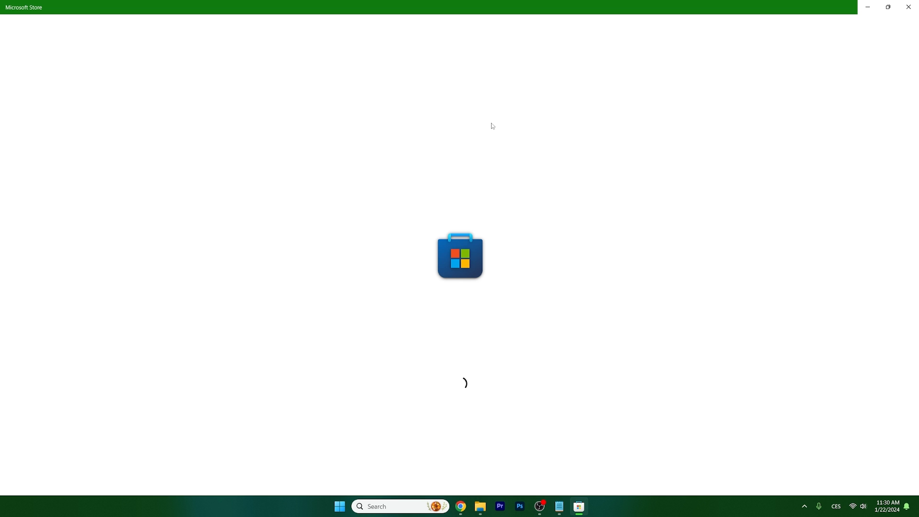
mouse_move(536, 82)
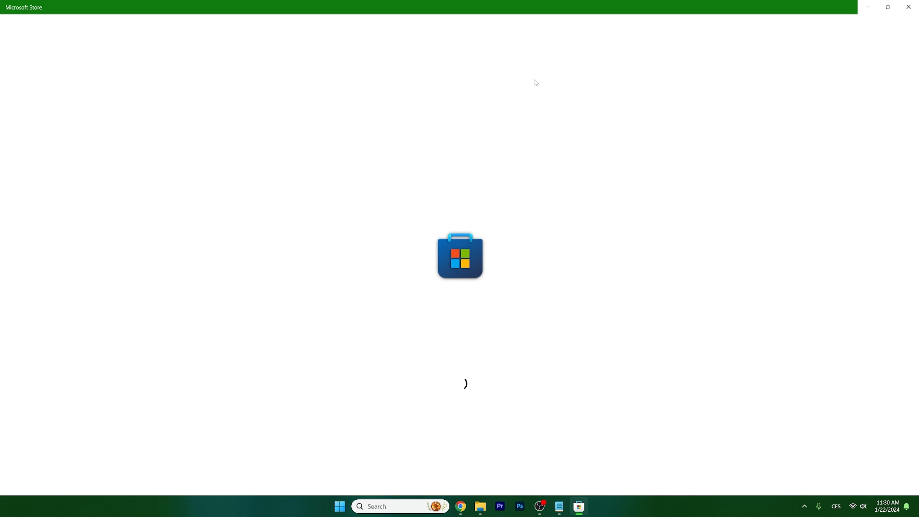
mouse_move(521, 92)
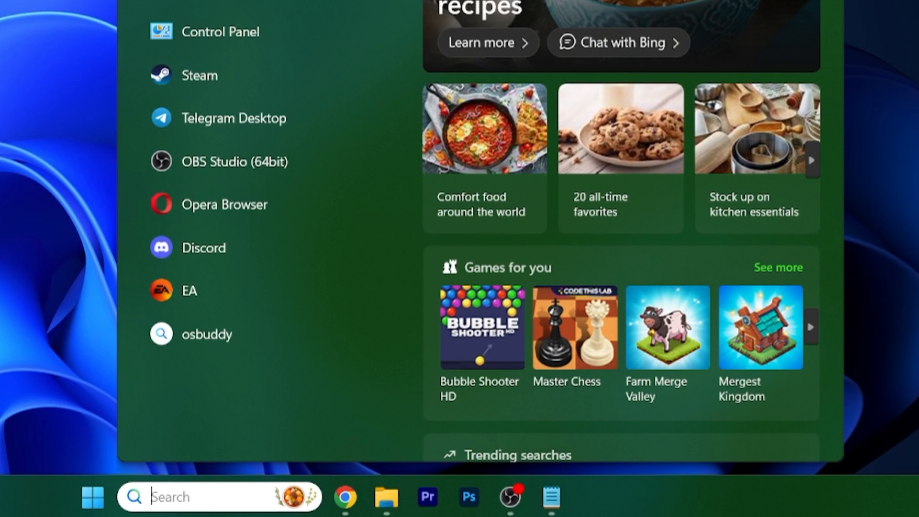
Search 'add', show Installed apps, and filter the list by 'microsoft'
text(add)
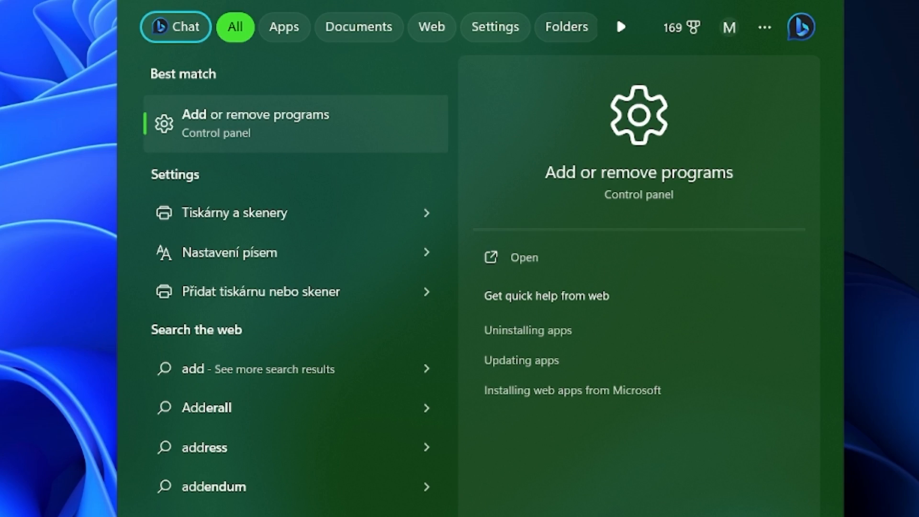
click(254, 122)
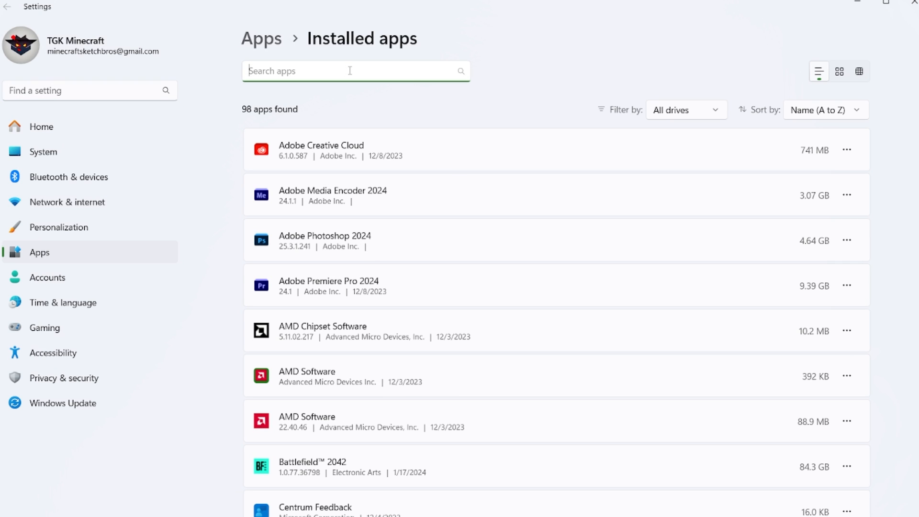
text(microsoft)
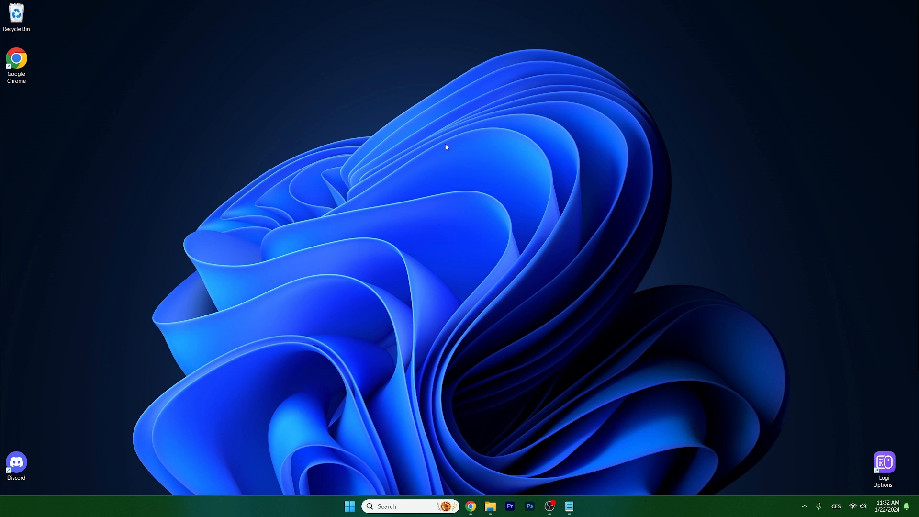
mouse_move(440, 149)
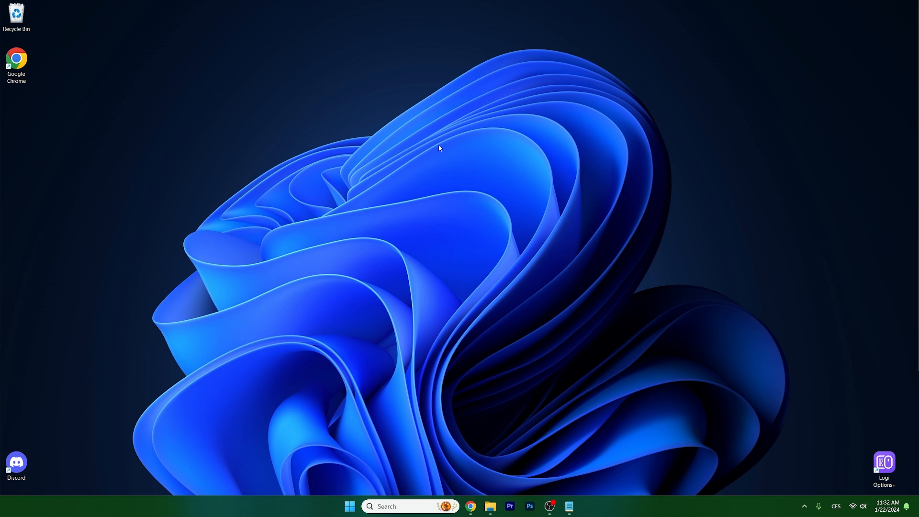
mouse_move(495, 176)
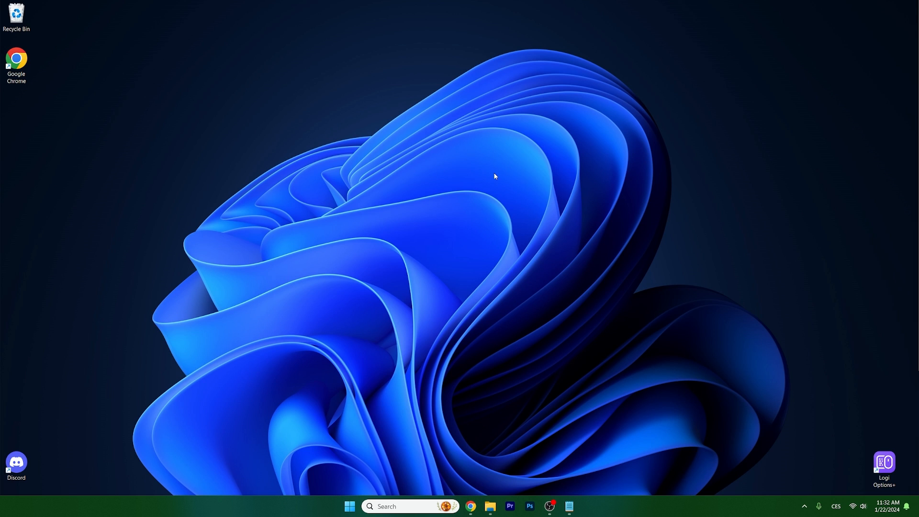
mouse_move(839, 486)
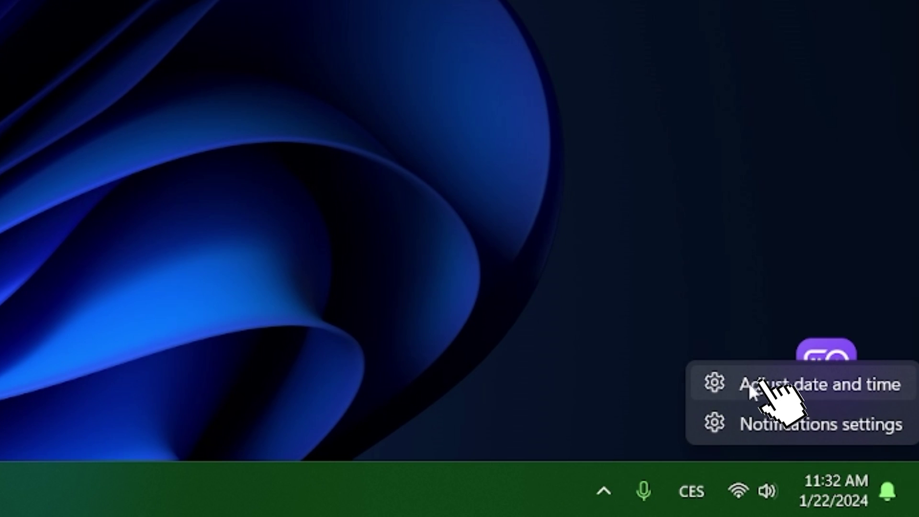
From the taskbar clock's Date & time page, switch Set time automatically On
click(782, 385)
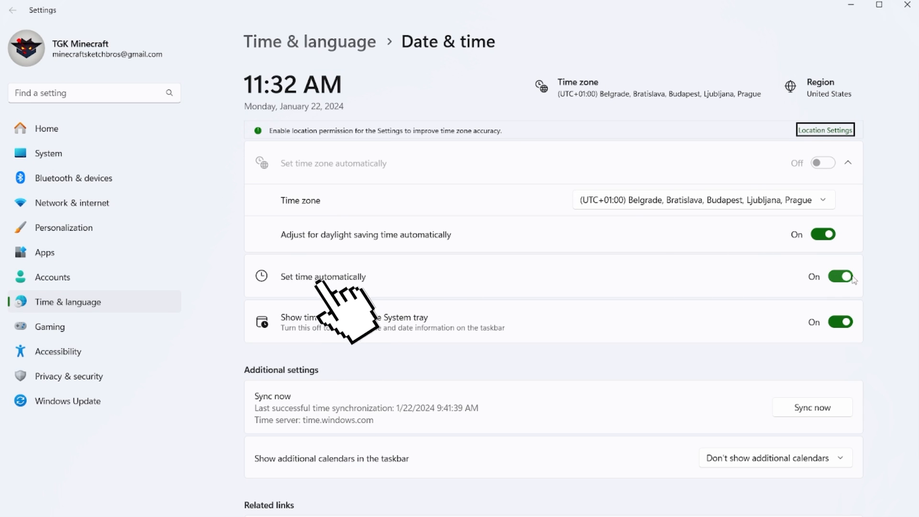
click(902, 6)
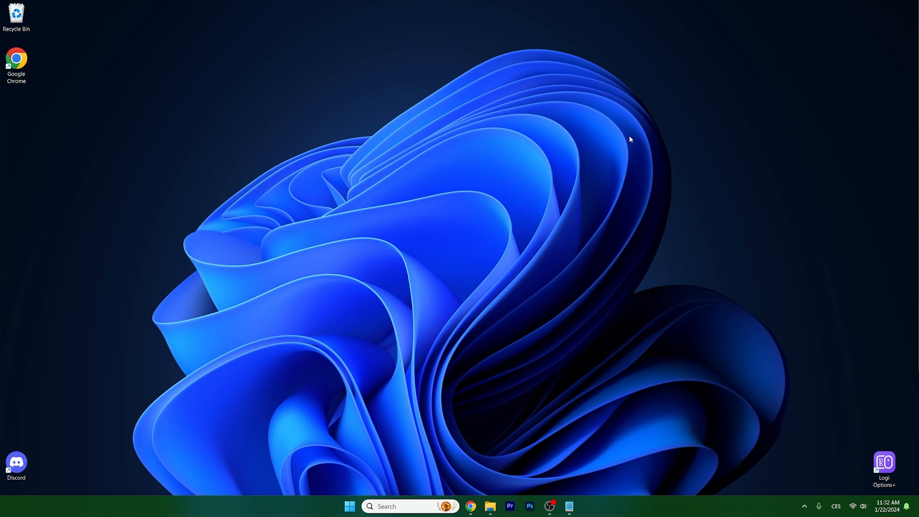
mouse_move(440, 163)
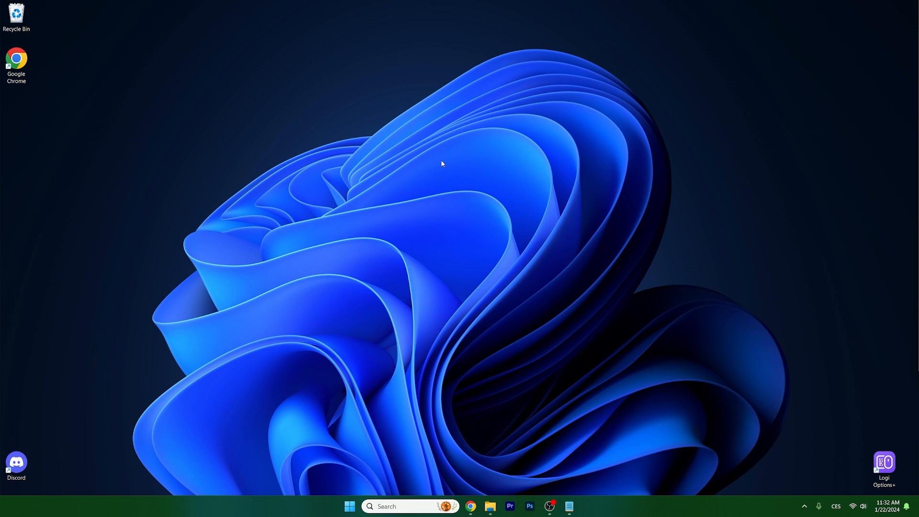